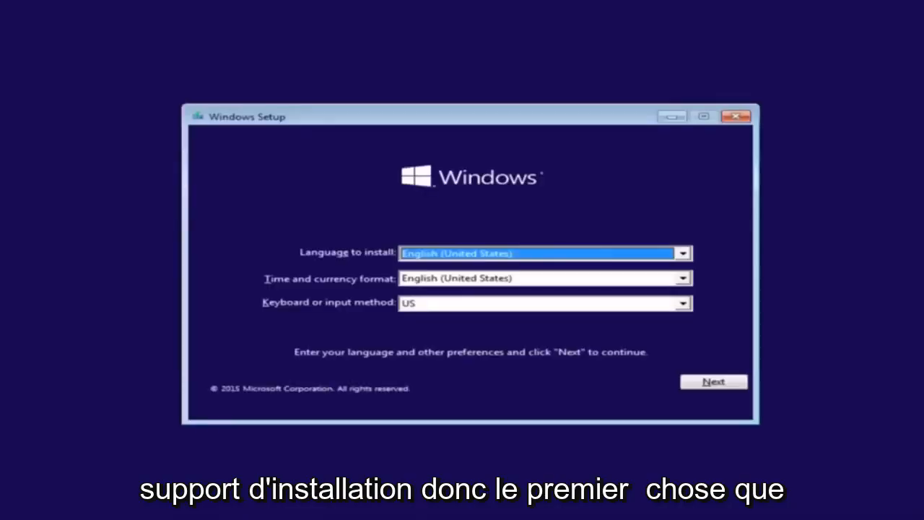
mouse_move(276, 229)
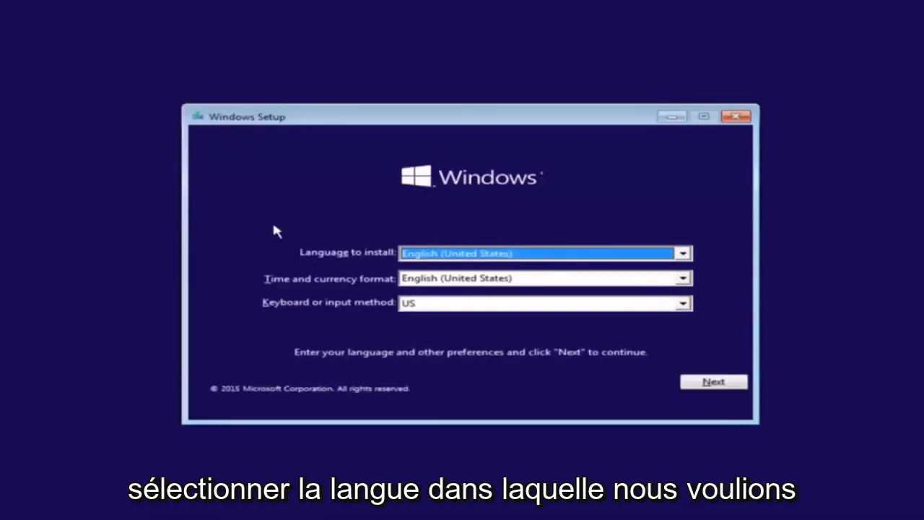
mouse_move(410, 270)
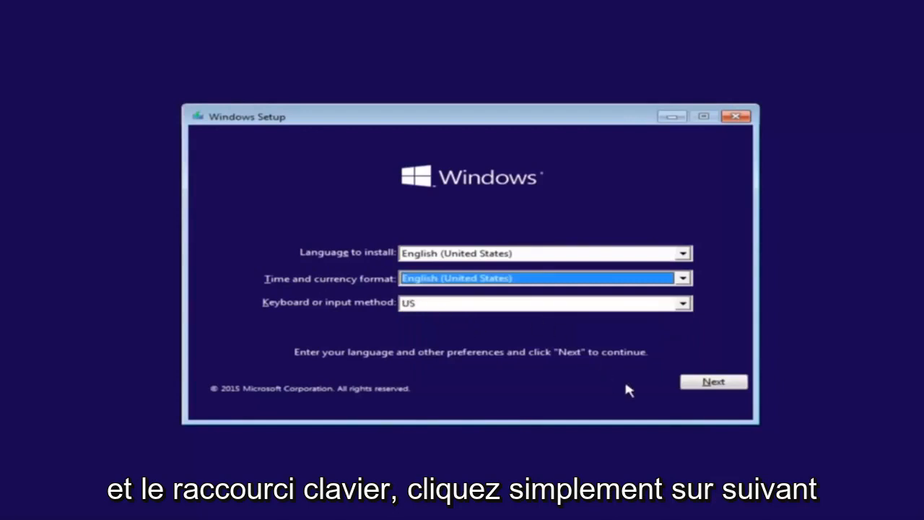
Step: Accept English (United States) language and US keyboard and continue past the language screen
left_click(713, 381)
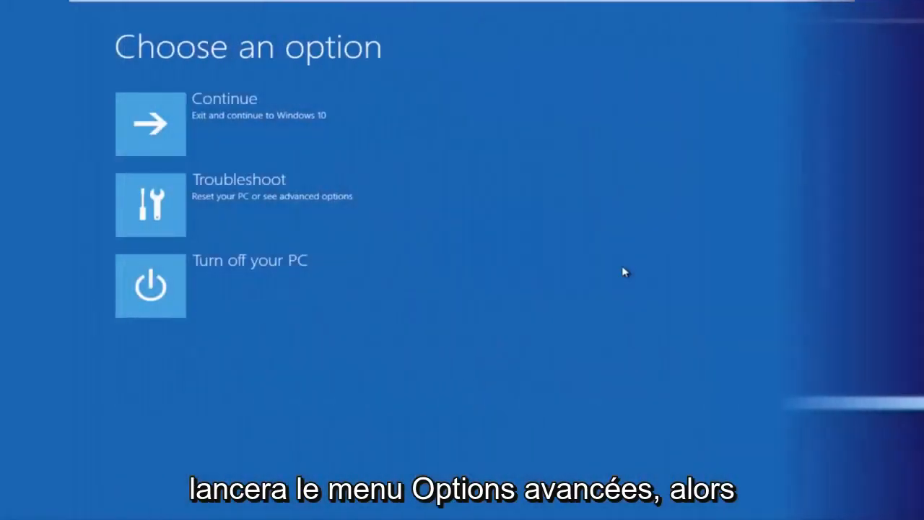
mouse_move(490, 205)
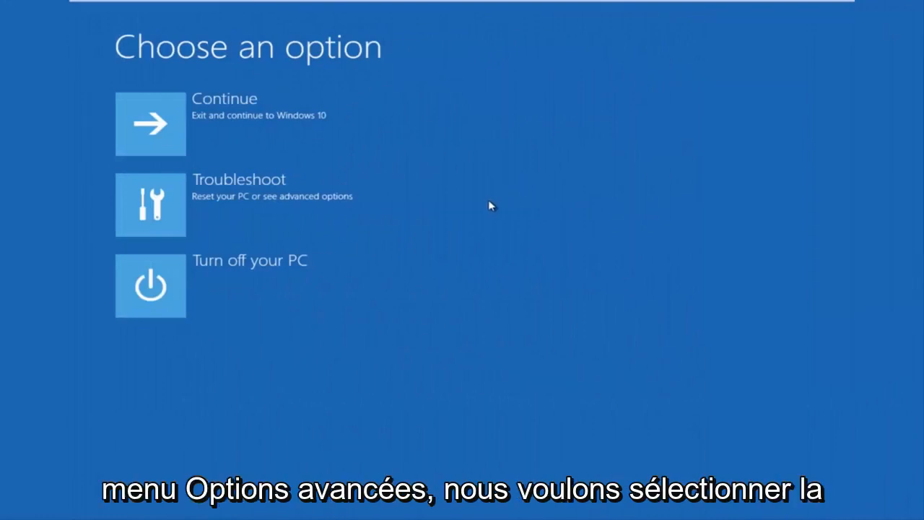
mouse_move(238, 205)
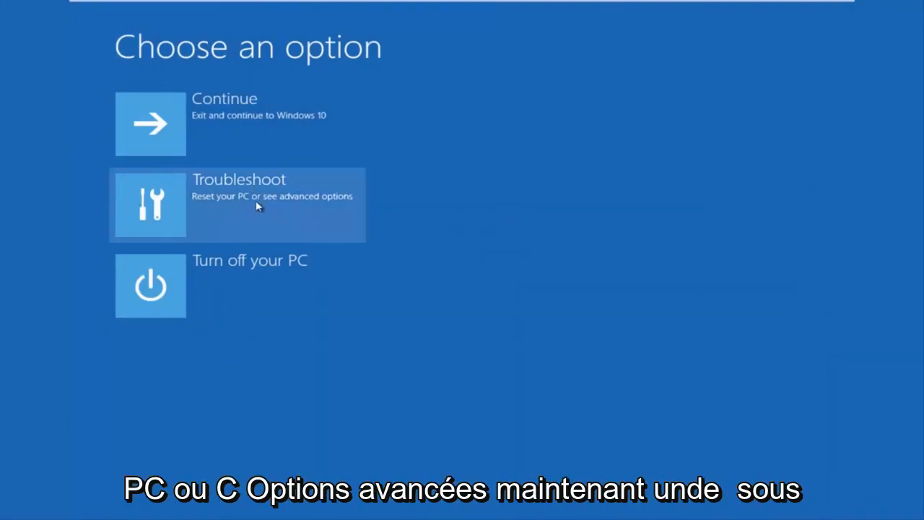
mouse_move(282, 210)
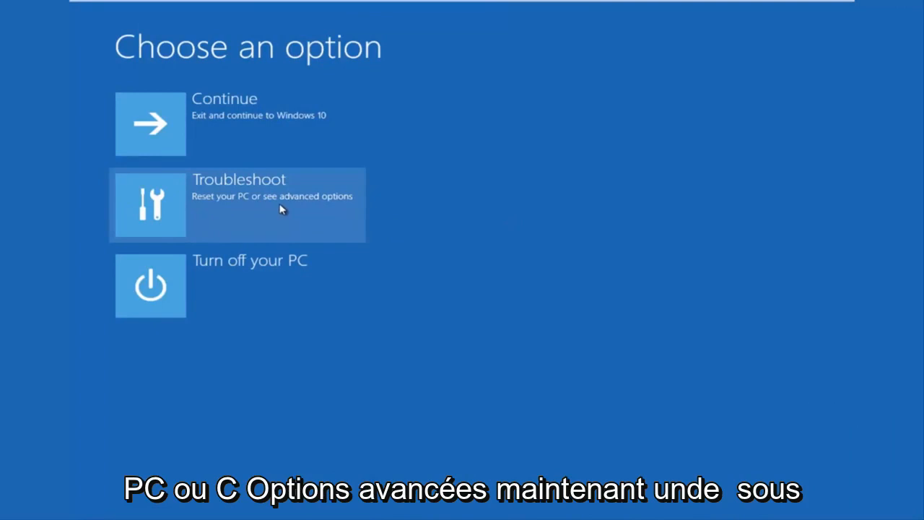
Step: Go through Troubleshoot and Advanced options to launch the recovery Command Prompt
left_click(236, 205)
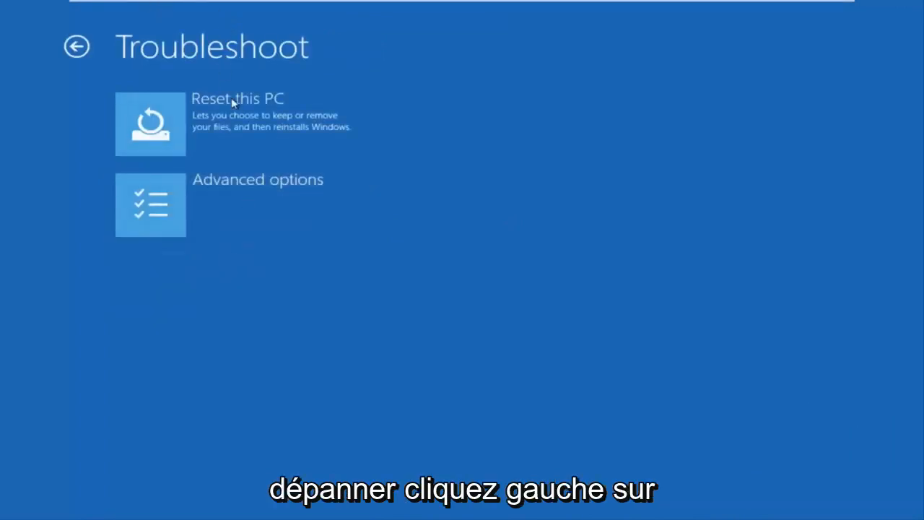
mouse_move(220, 208)
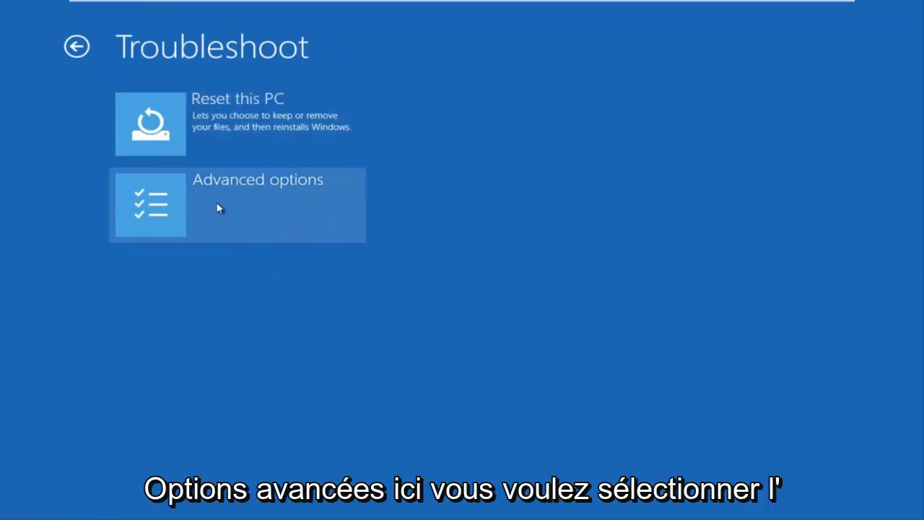
left_click(237, 205)
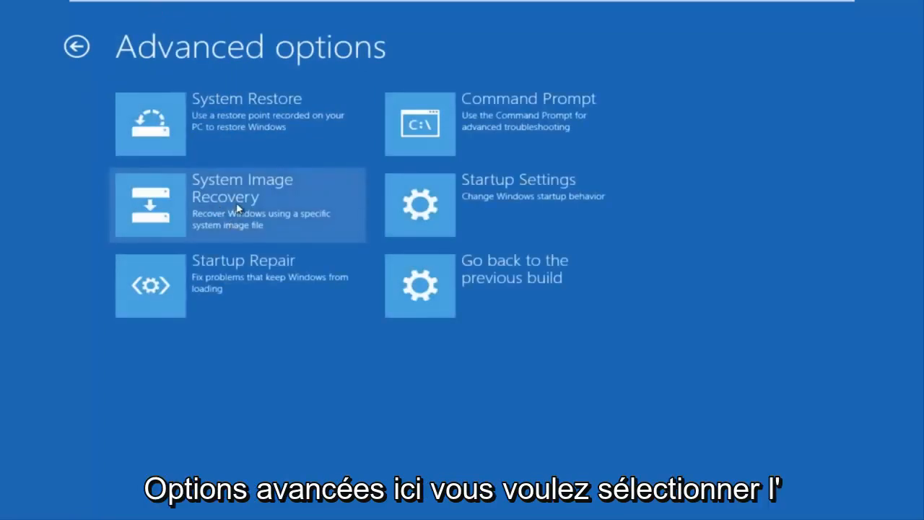
mouse_move(460, 142)
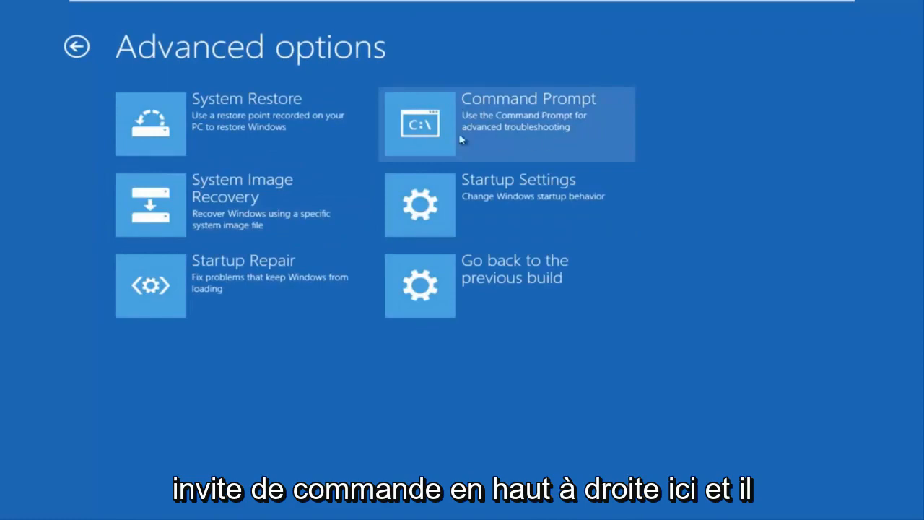
left_click(505, 124)
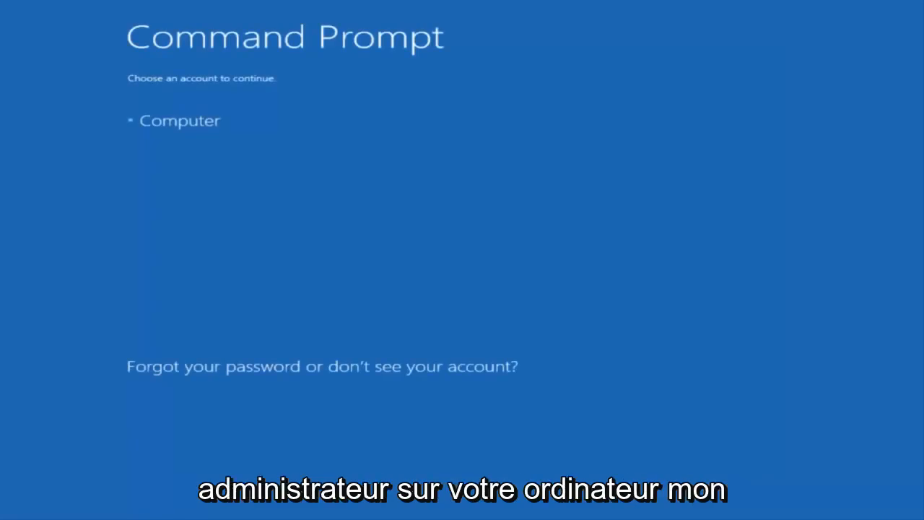
mouse_move(151, 127)
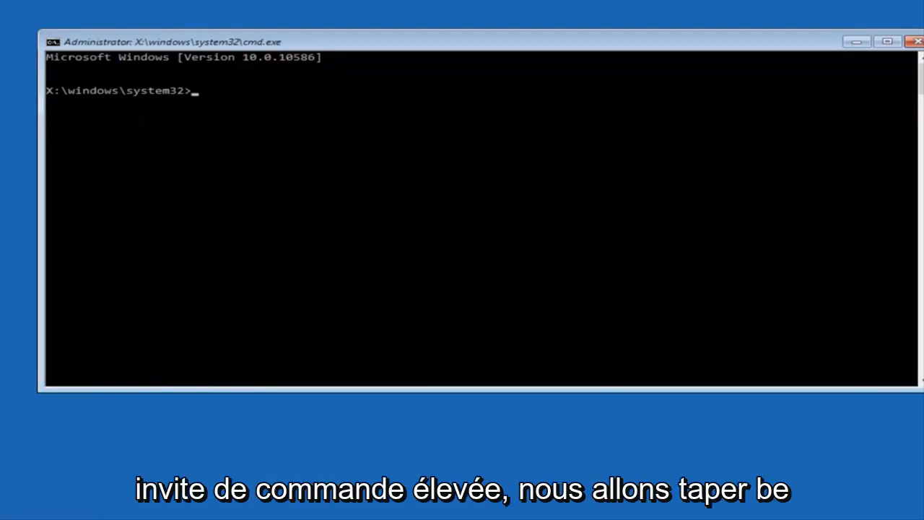
Step: Run Bootrec /fixmbr to repair the master boot record
type("B")
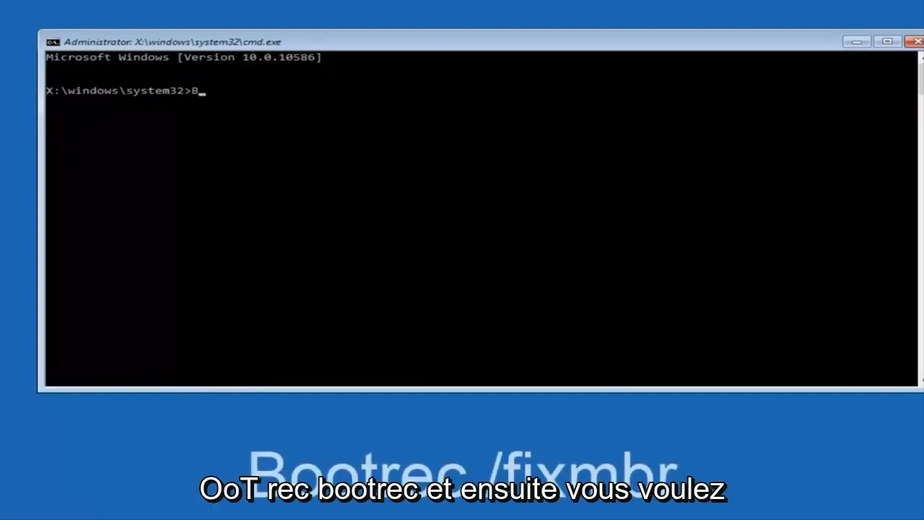
type("ootrec /")
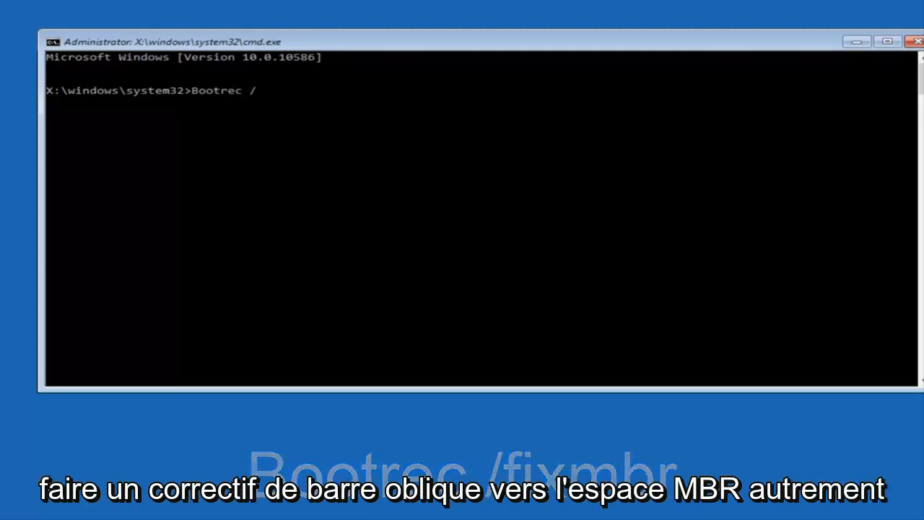
type("fix")
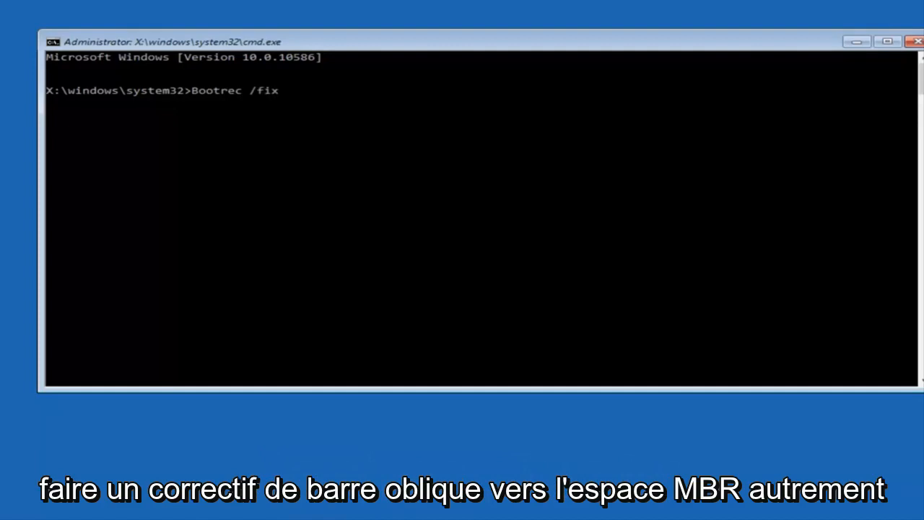
type("mbr")
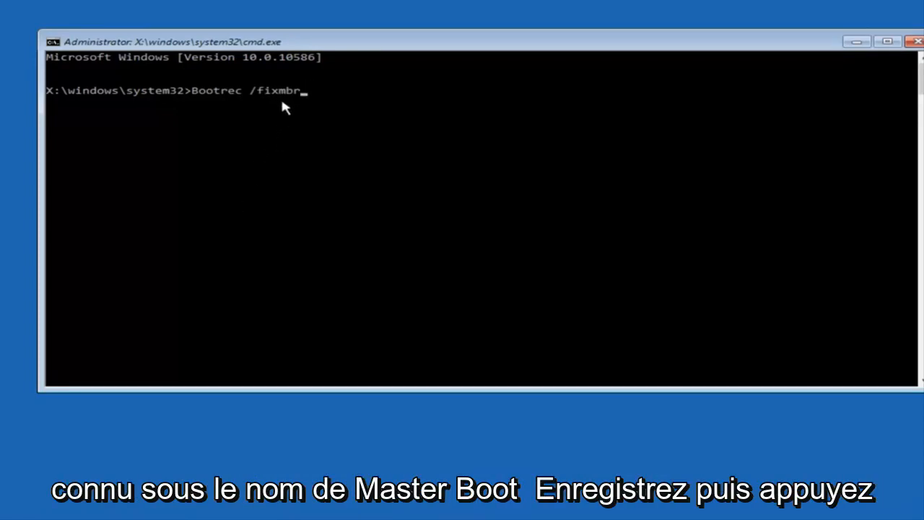
mouse_move(239, 179)
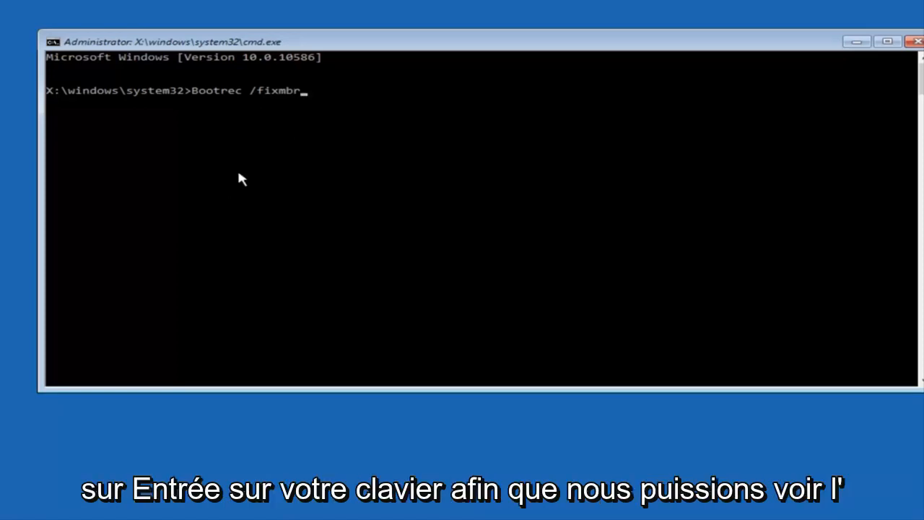
key("Enter")
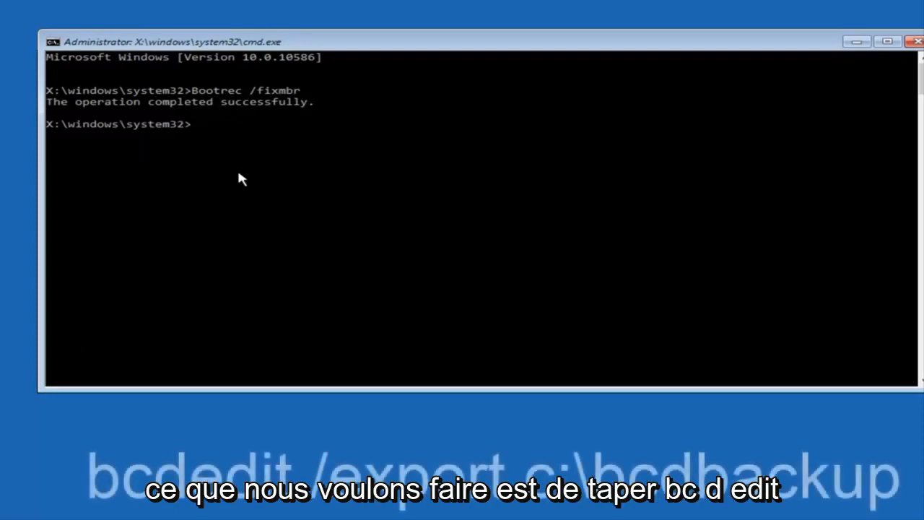
Step: Run bcdedit /export c:\bcdbackup to back up the boot configuration data
type("bc")
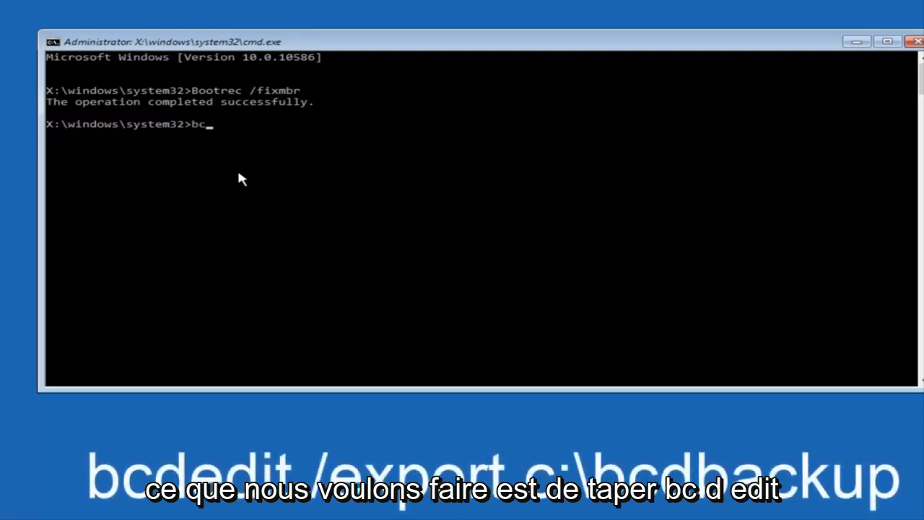
type("dedit")
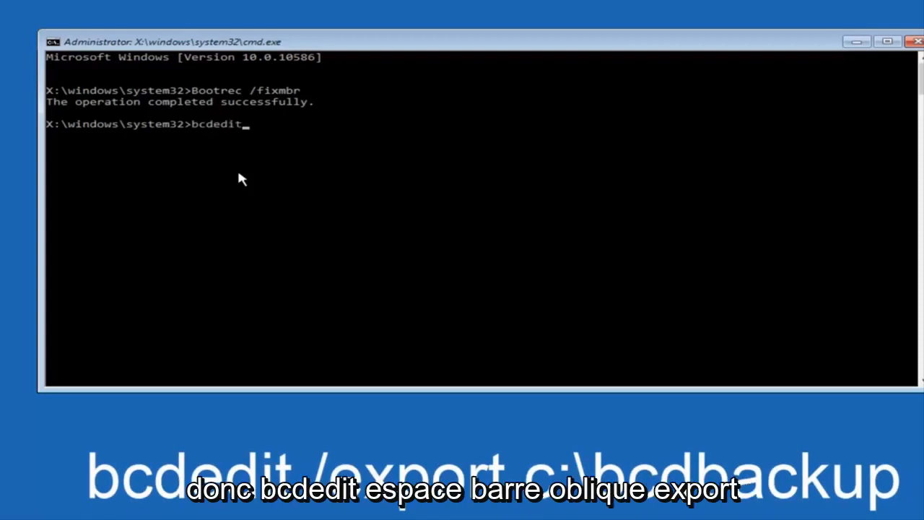
type("\" \"")
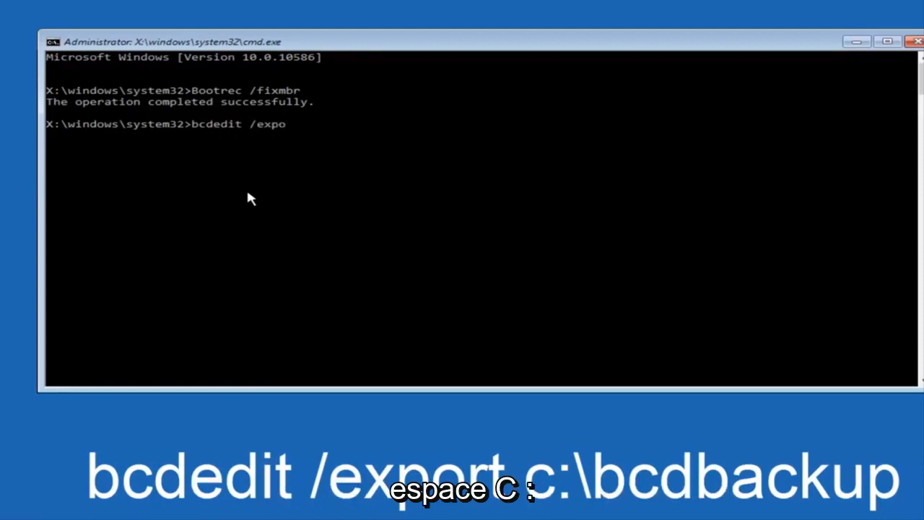
type("rt")
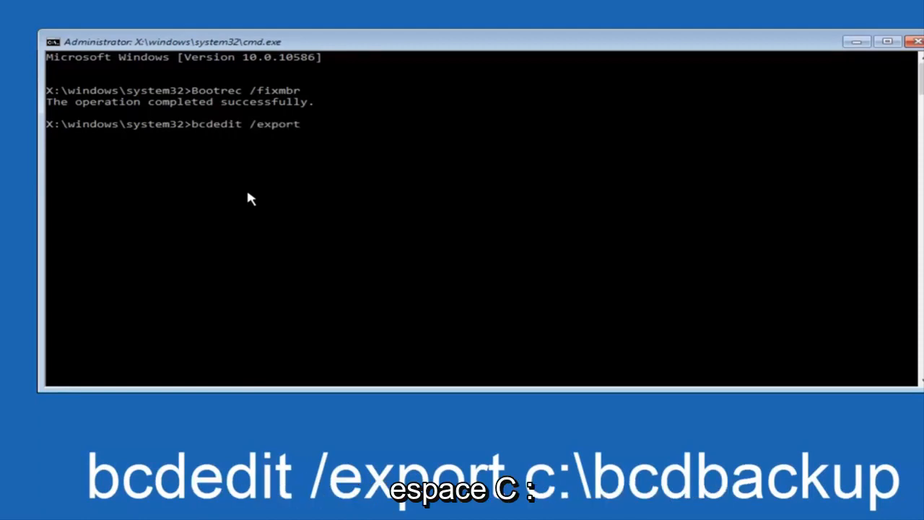
type("c:")
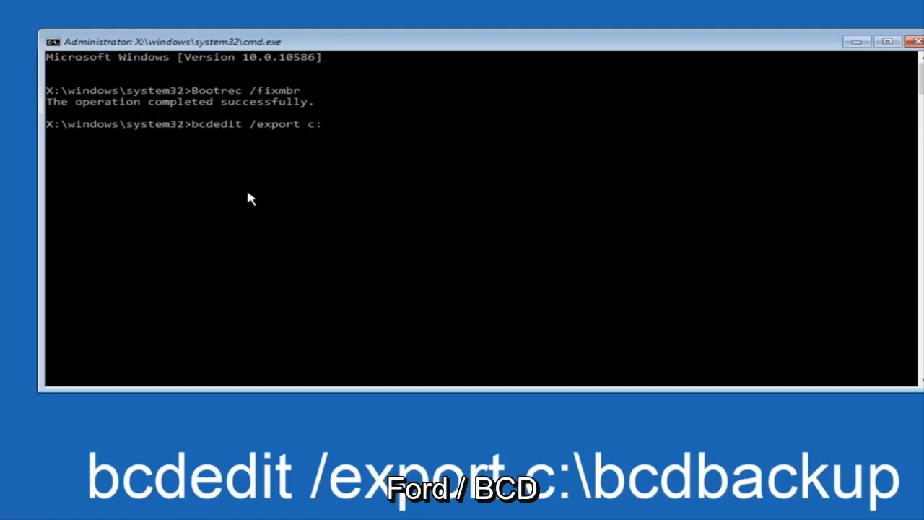
type("\\")
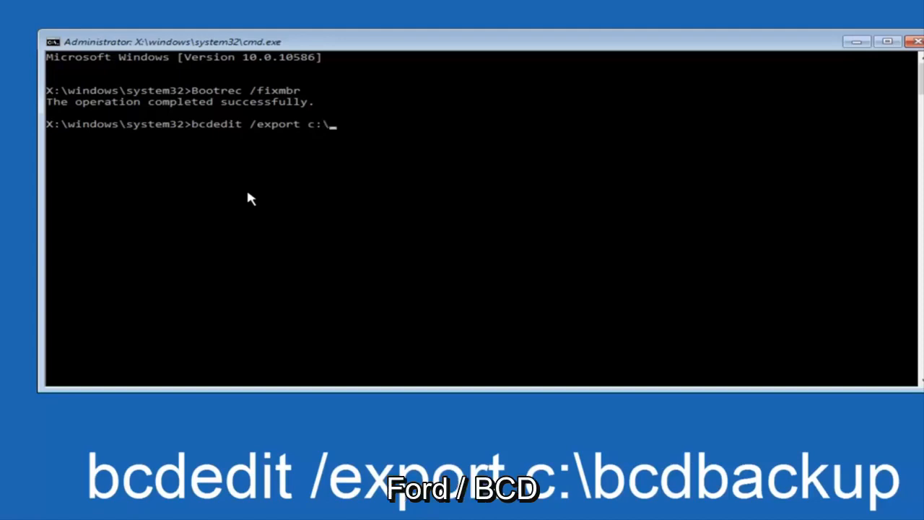
type("bcd")
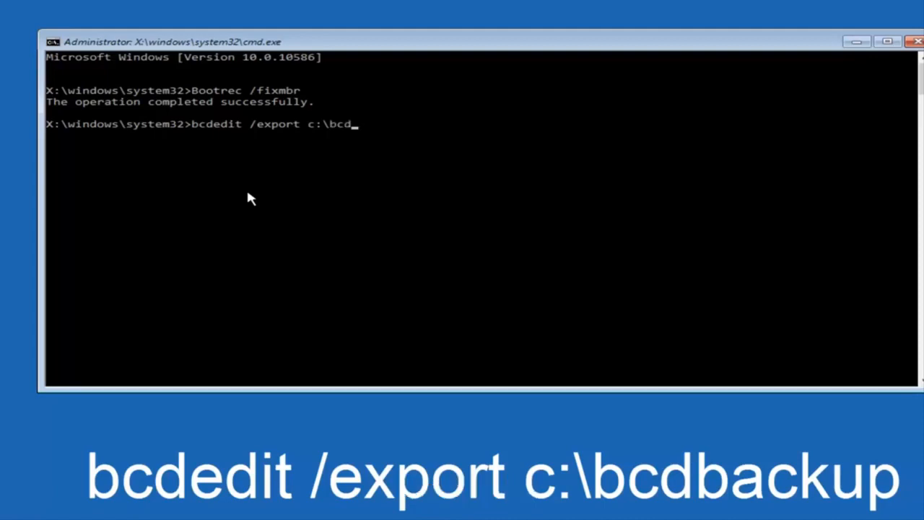
type("bac")
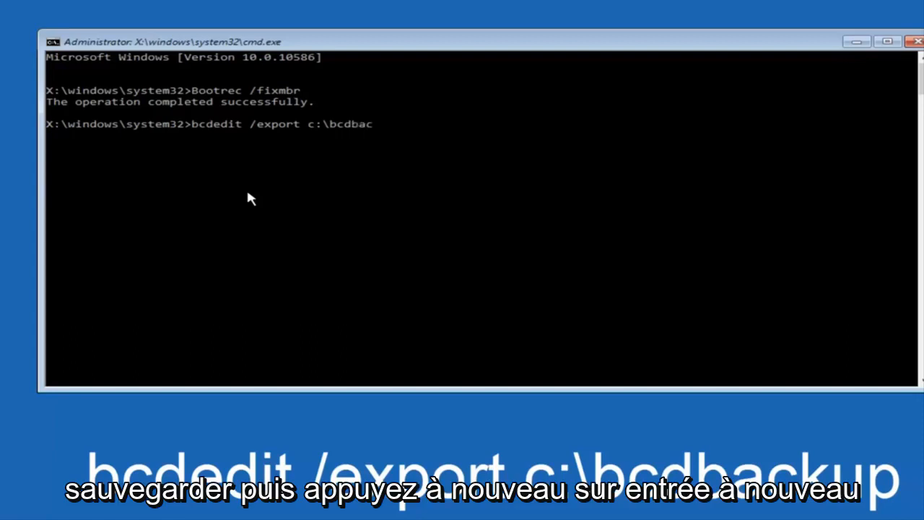
type("kup")
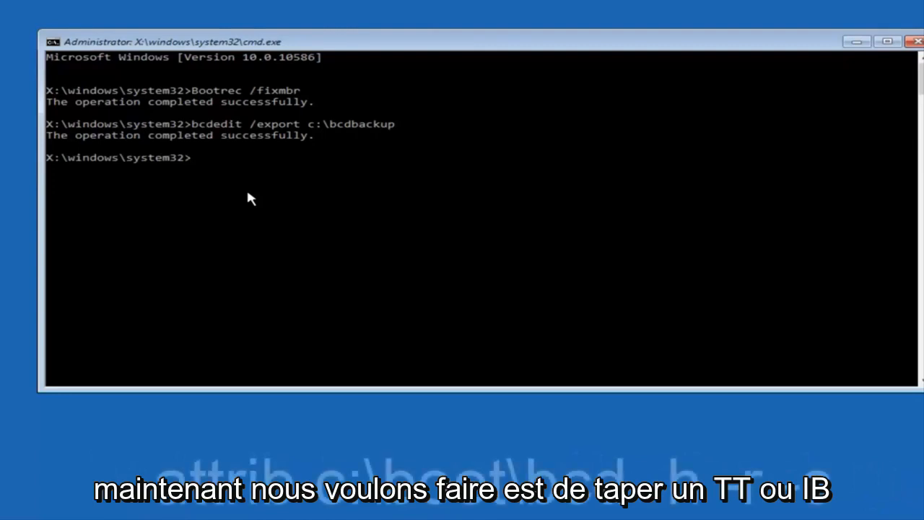
Step: Run attrib c:\boot\bcd -h -r -s to clear the boot file's hidden, read-only and system attributes
type("a")
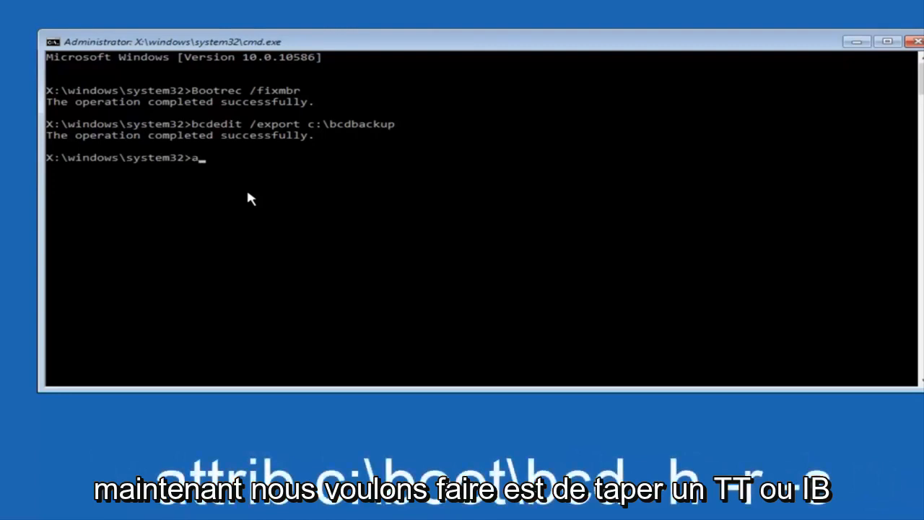
type("ttrib")
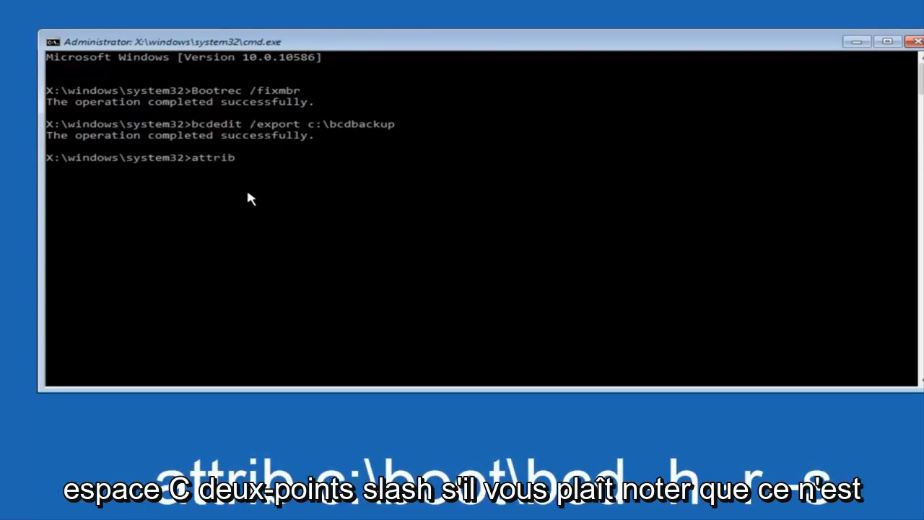
type("c")
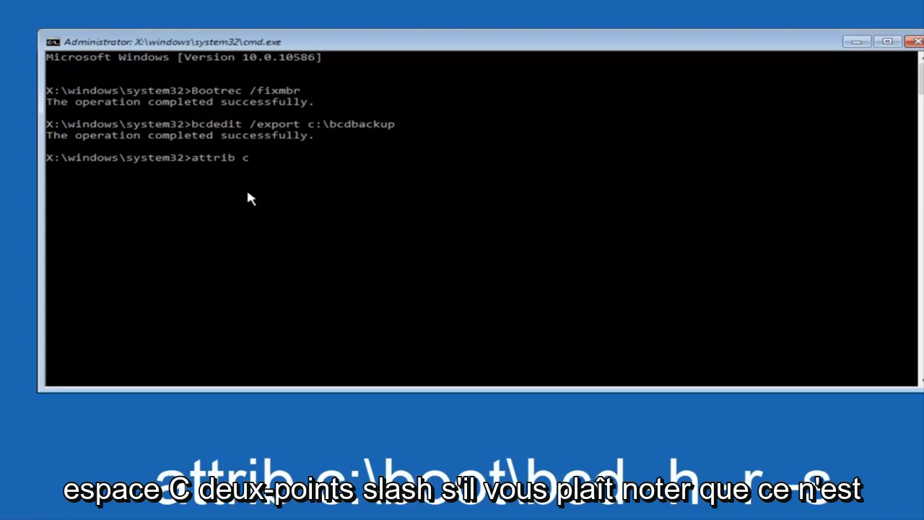
type(":")
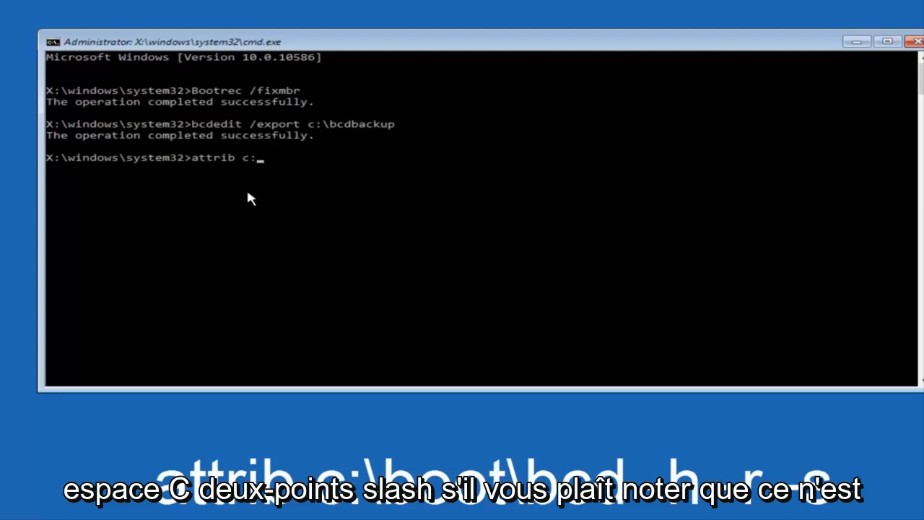
type("\\")
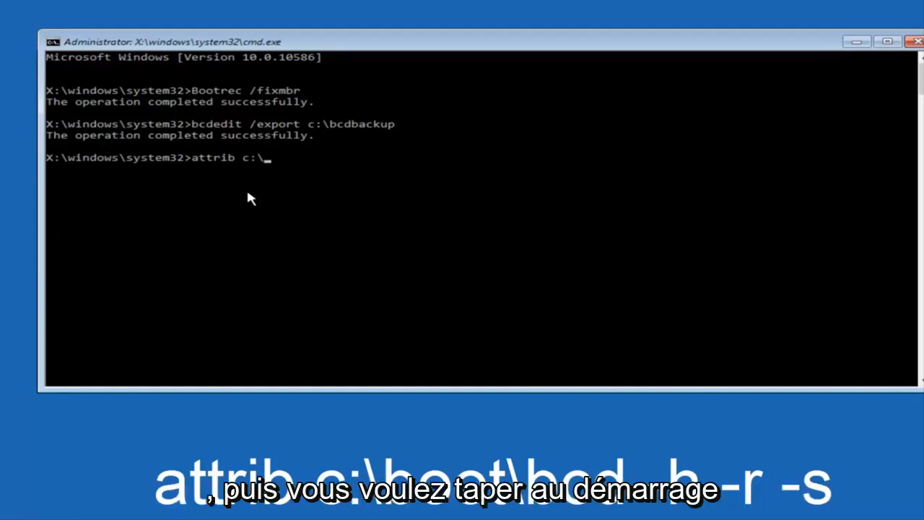
type("boot")
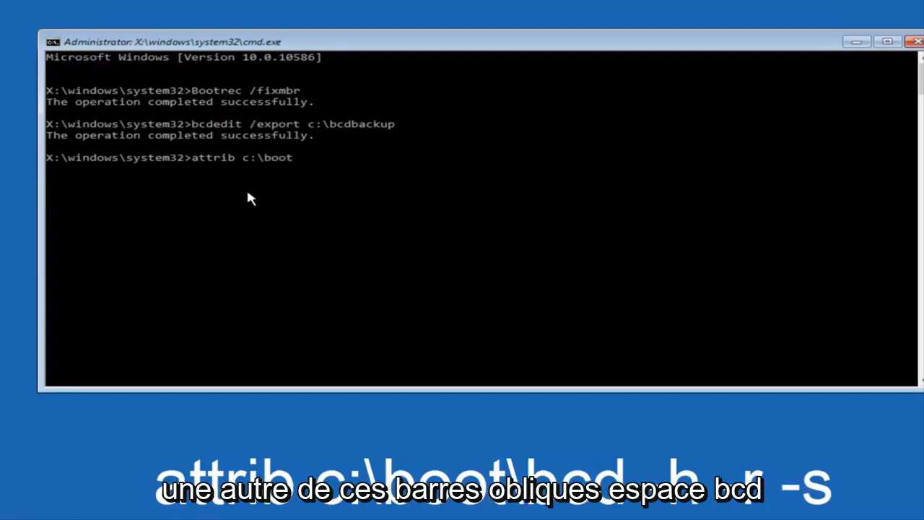
type("\\")
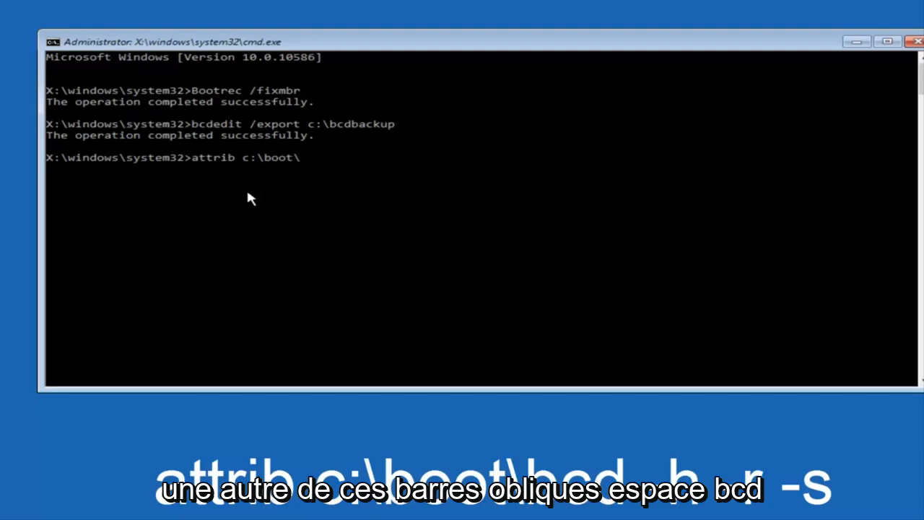
type("bcd")
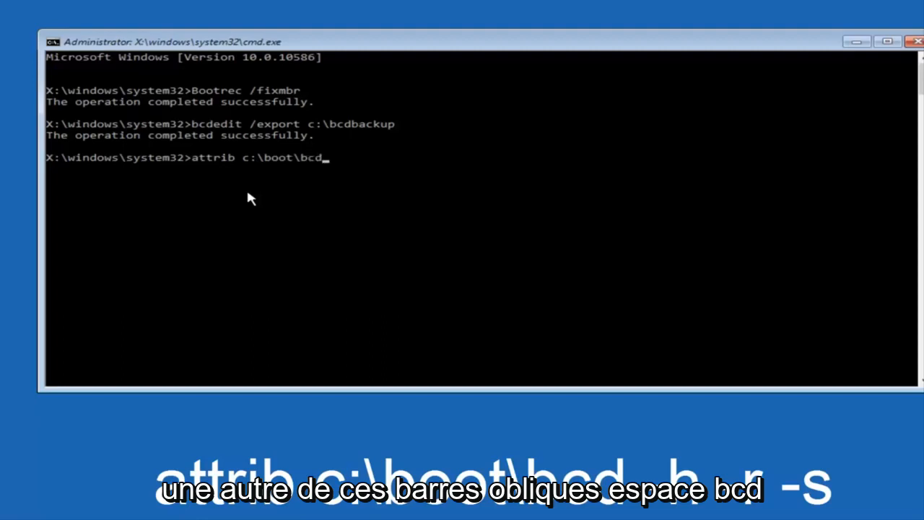
type("-")
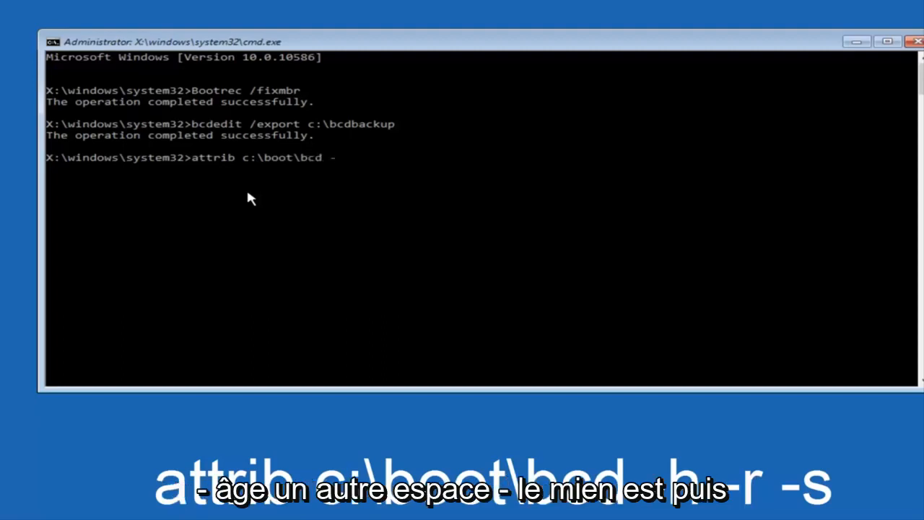
type("h -r -")
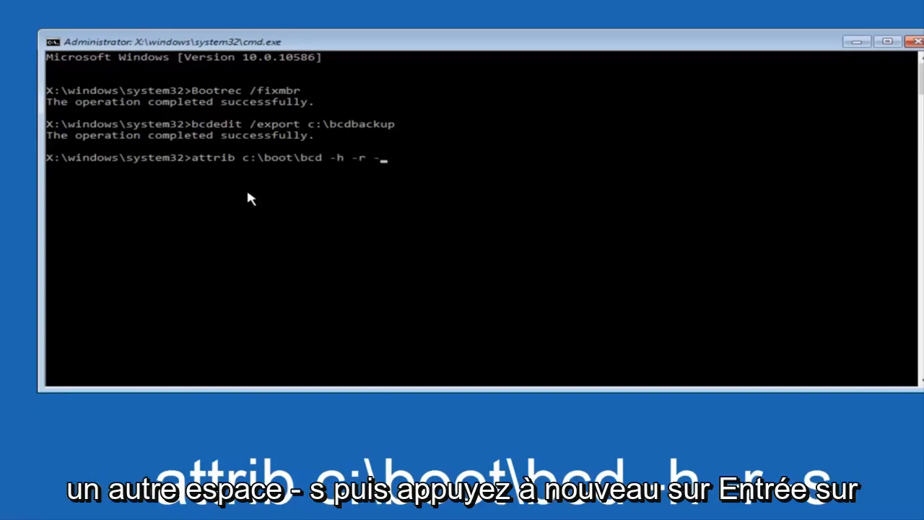
key("Enter")
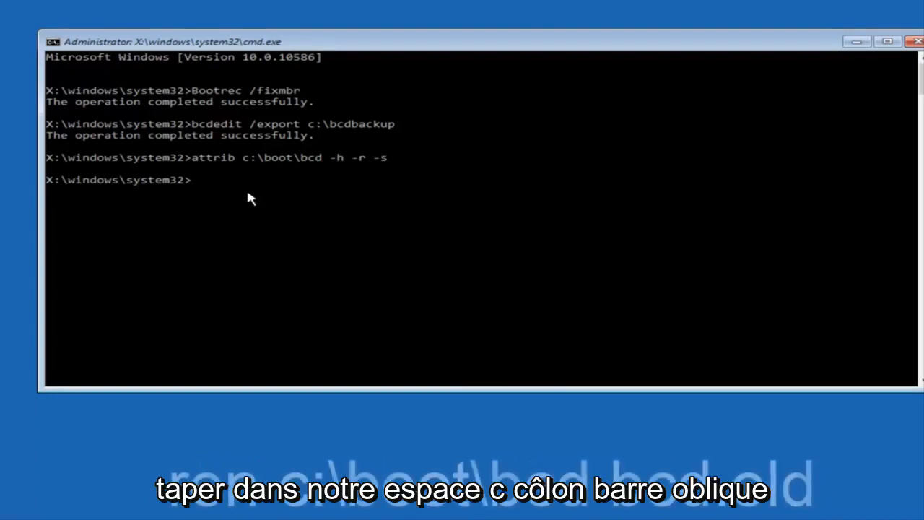
Step: Run ren c:\boot\bcd bcd.old to rename the boot configuration file
type("ren")
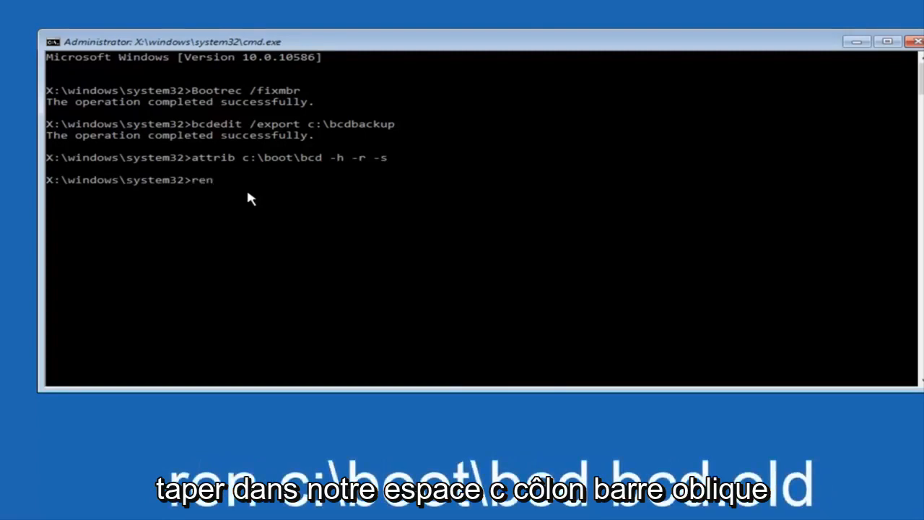
type("c:")
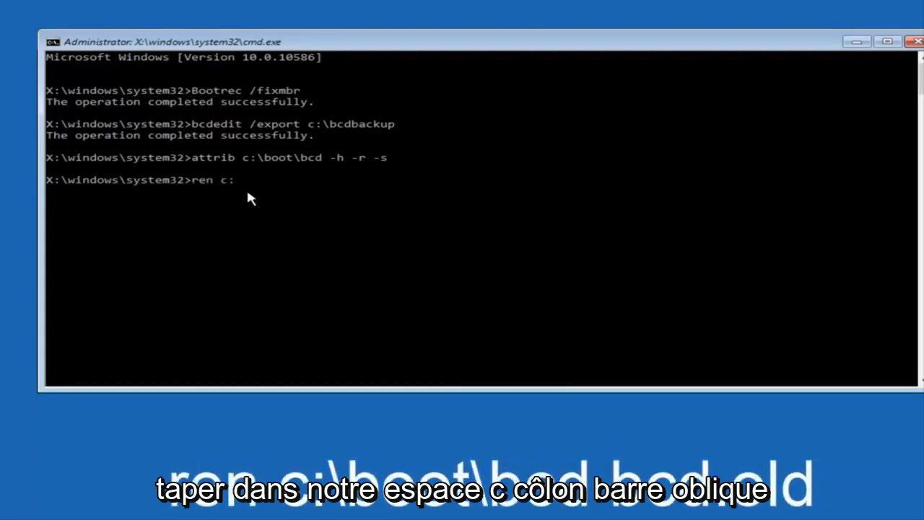
type("\\")
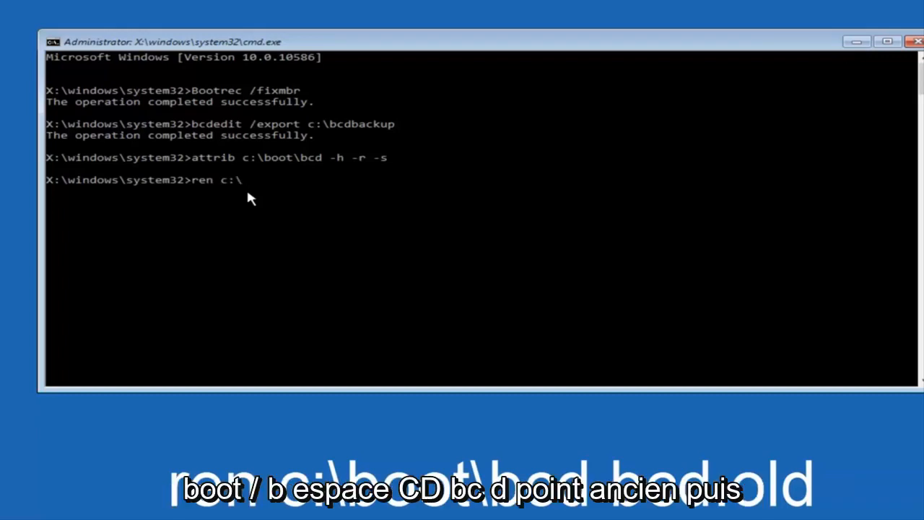
type("boot")
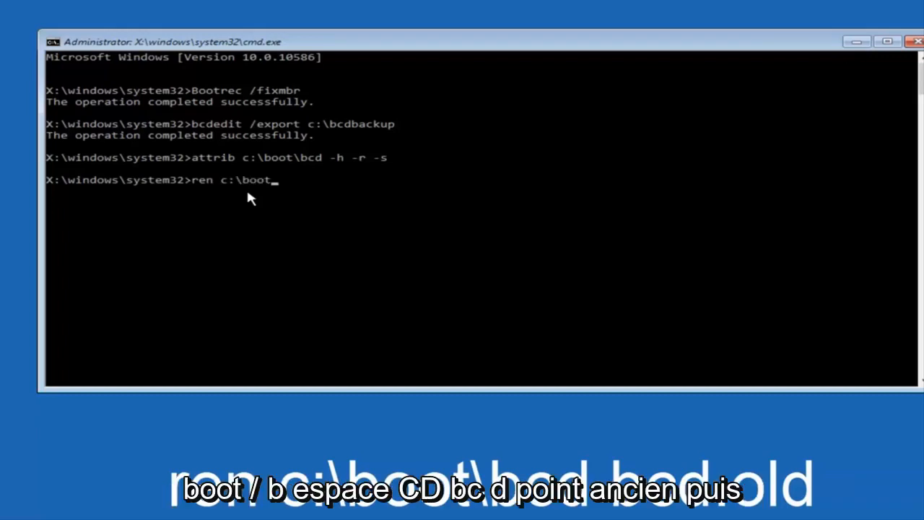
type("\\")
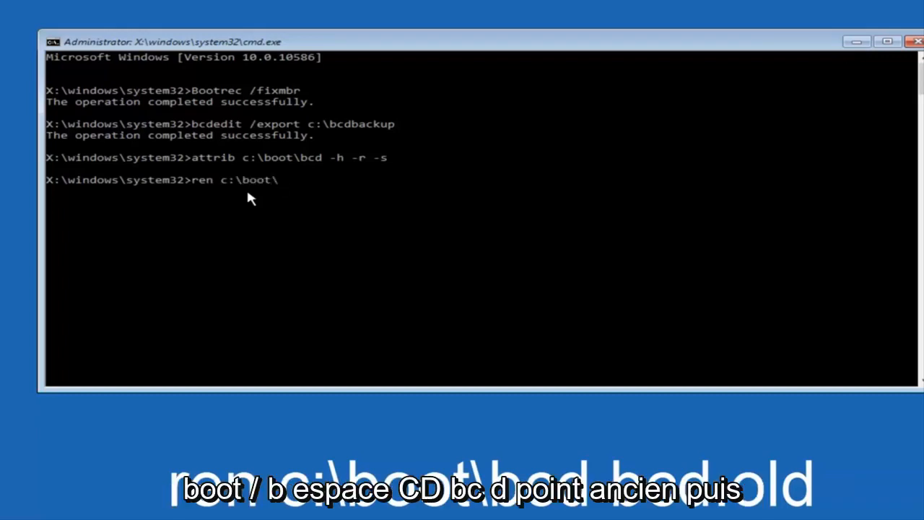
type("bcd")
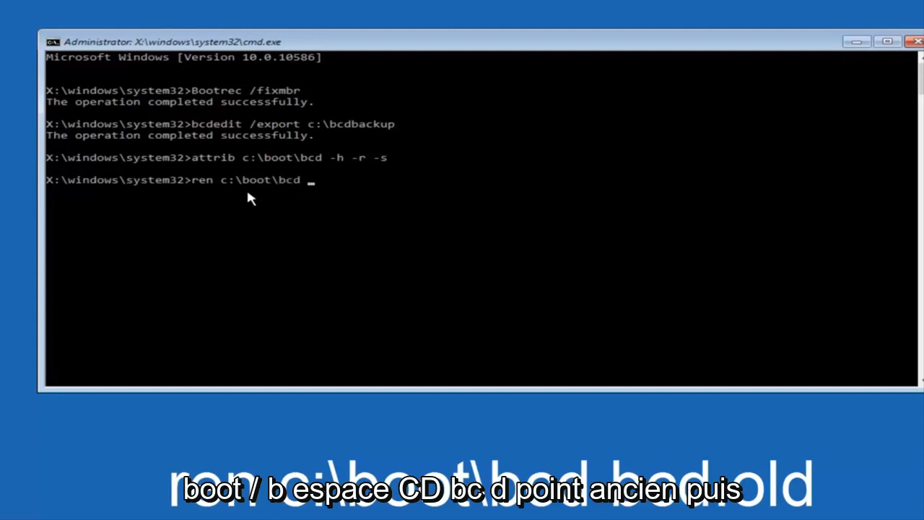
type("bcd")
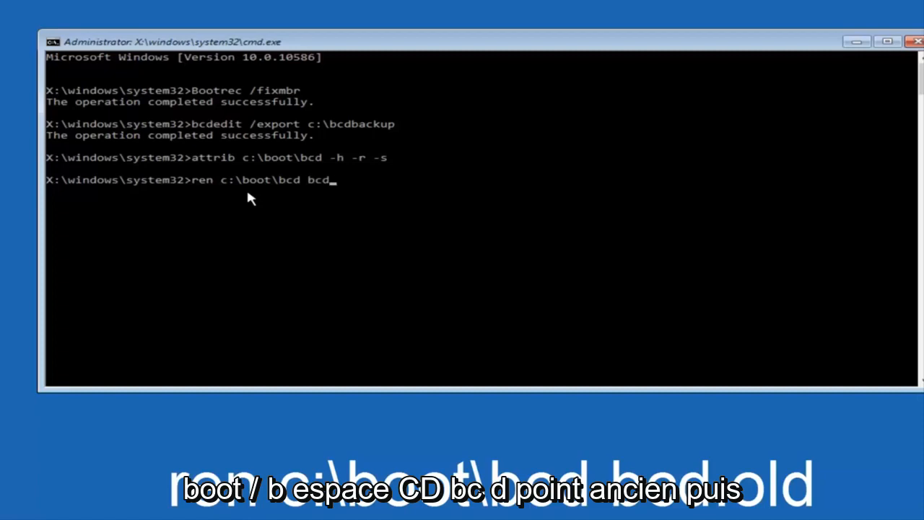
type(".old")
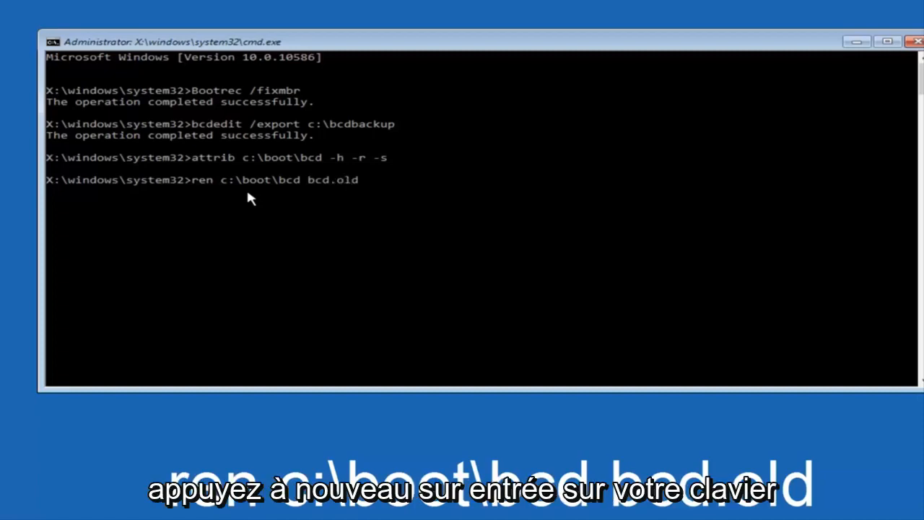
key("enter")
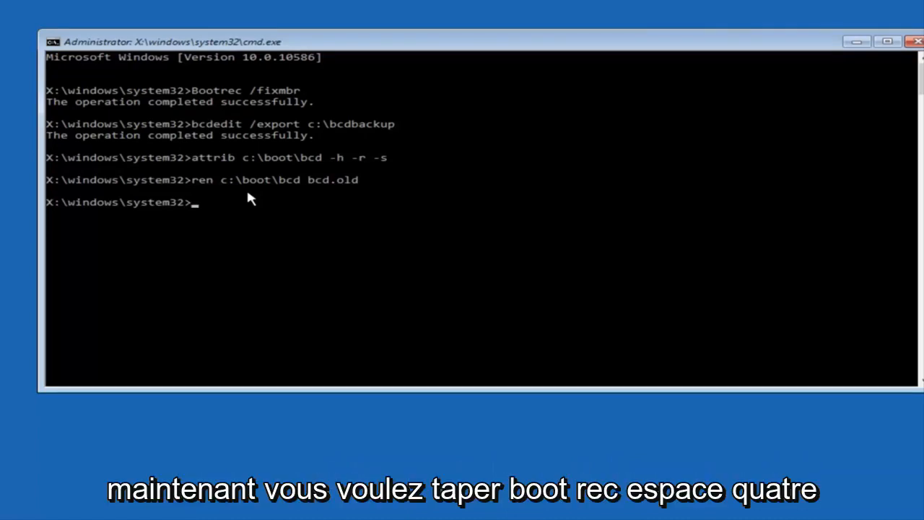
Step: Run bootrec /rebuildbcd and answer y to add the C:\Windows installation to the boot list
type("bootrec")
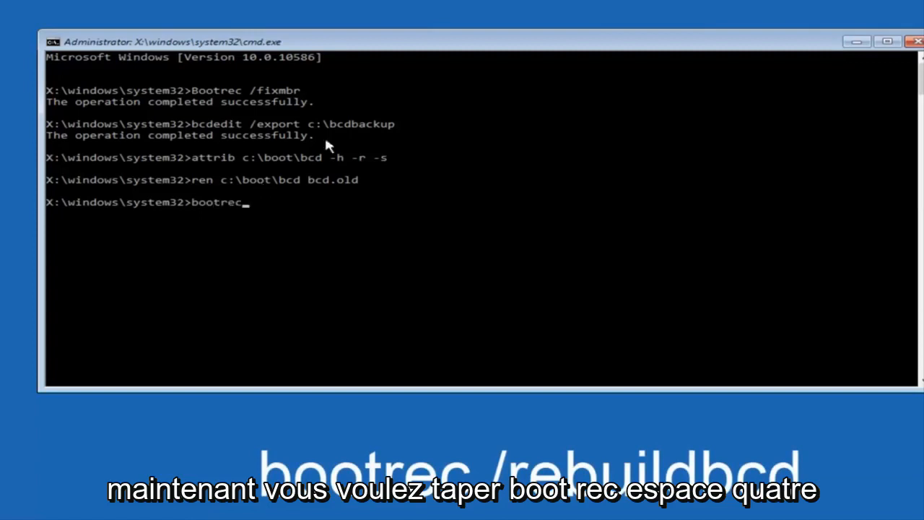
type("/")
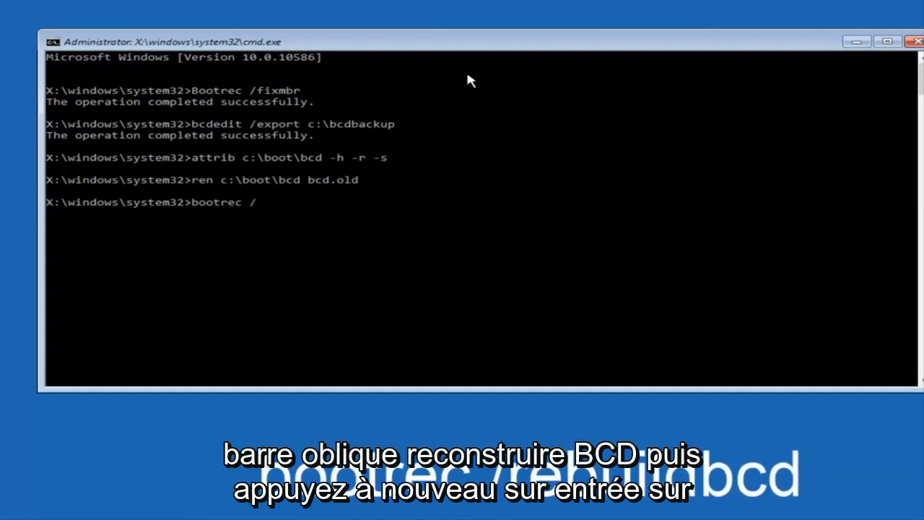
type("rebuild")
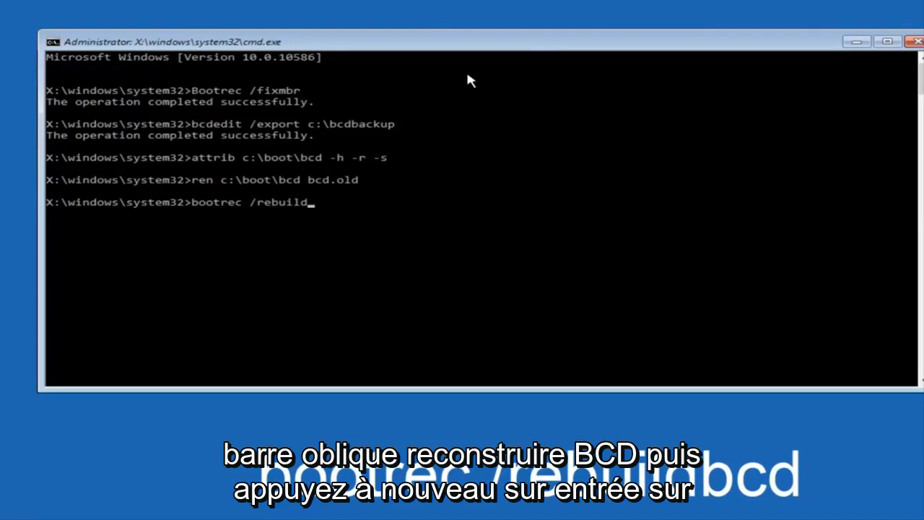
type("bcd")
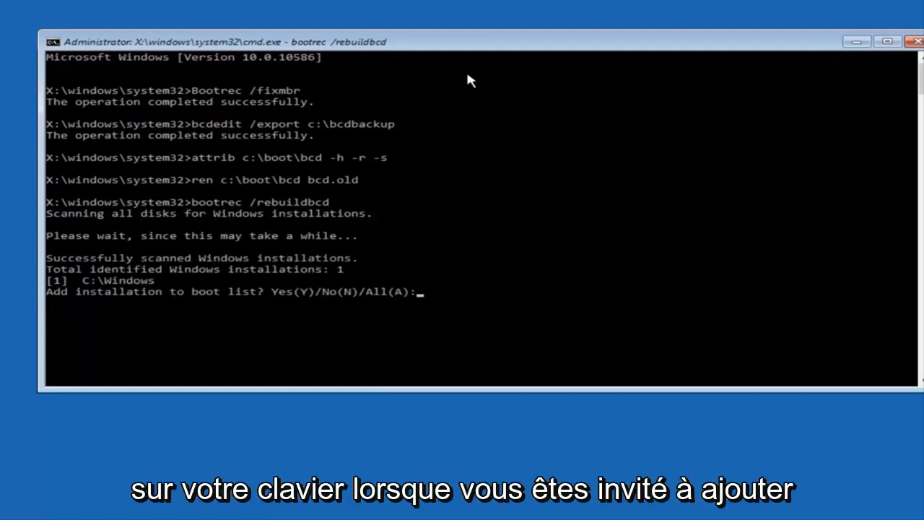
type("y")
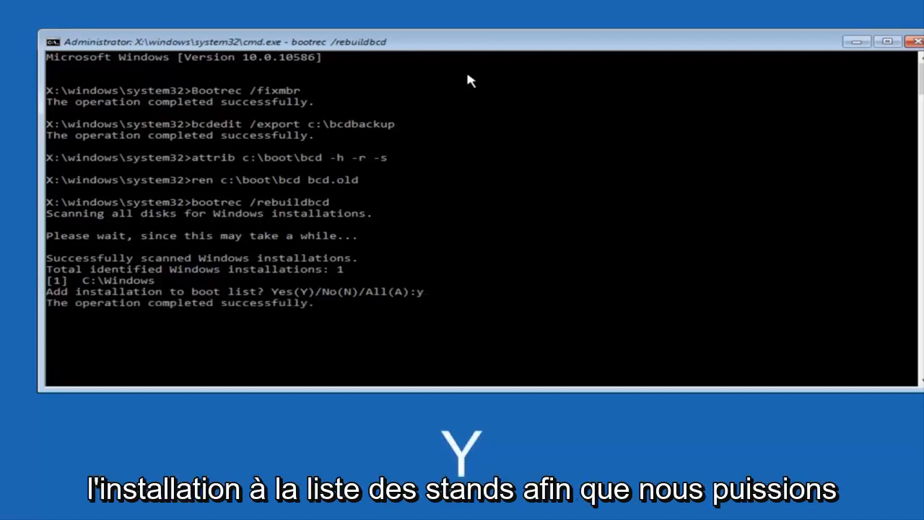
key("enter")
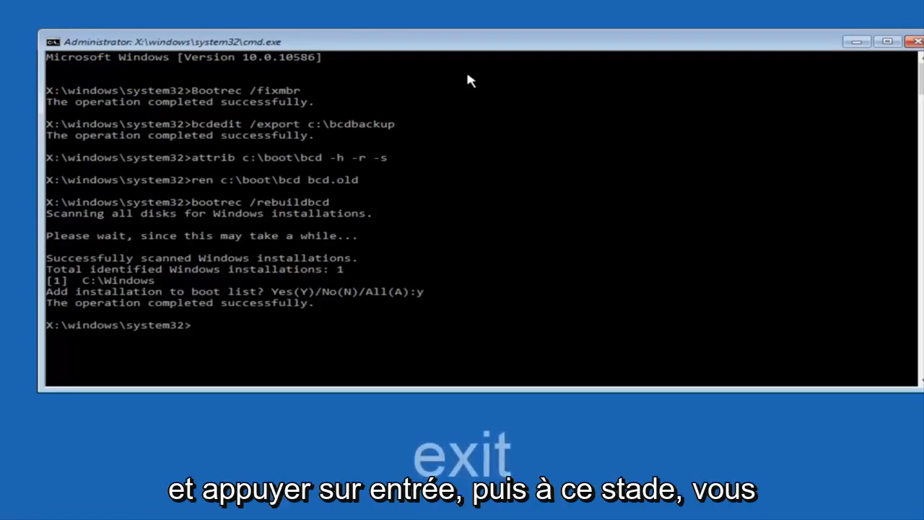
Step: Exit the command prompt to return to the Choose an option screen
type("exit")
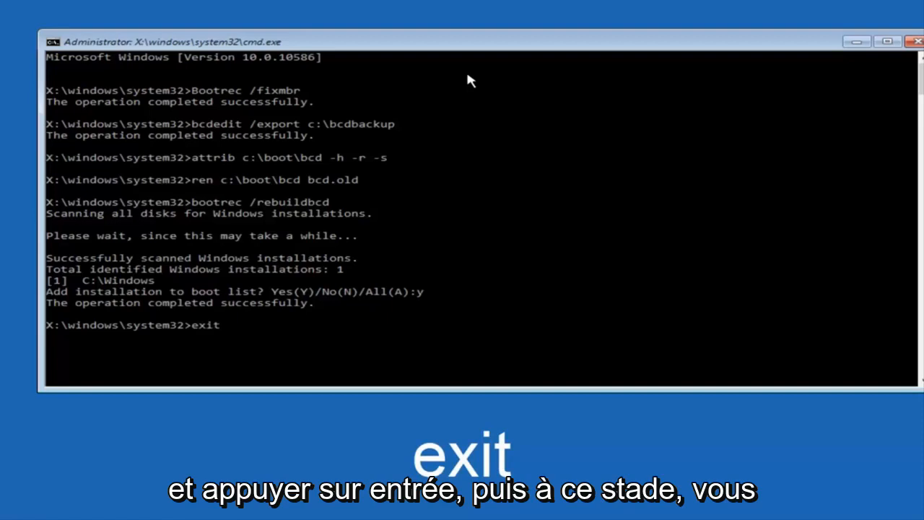
key("Enter")
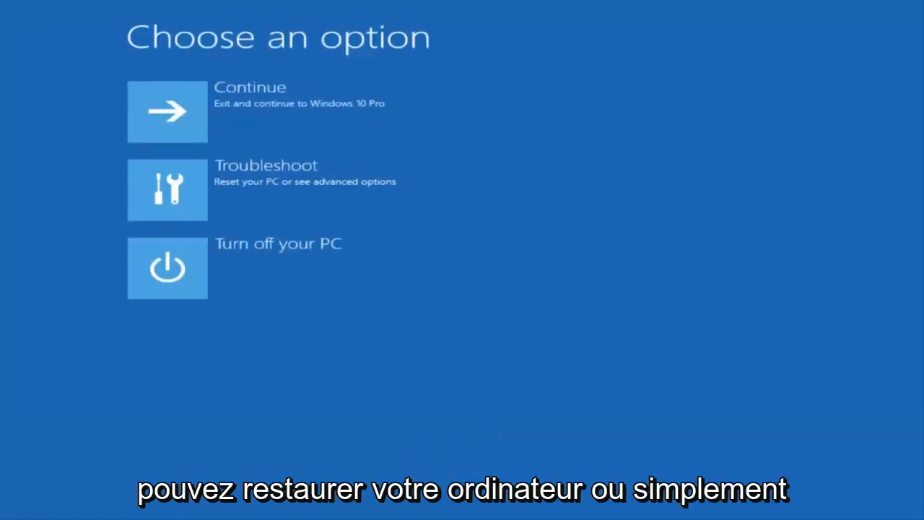
mouse_move(180, 139)
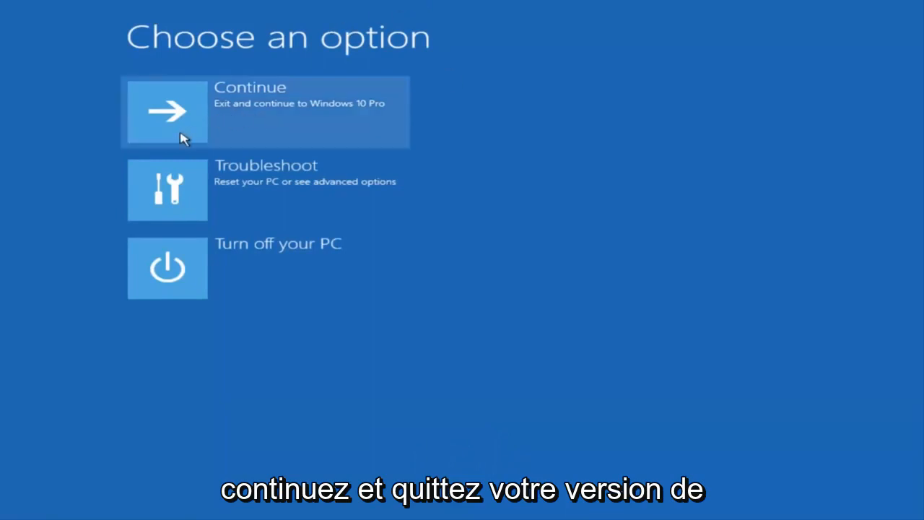